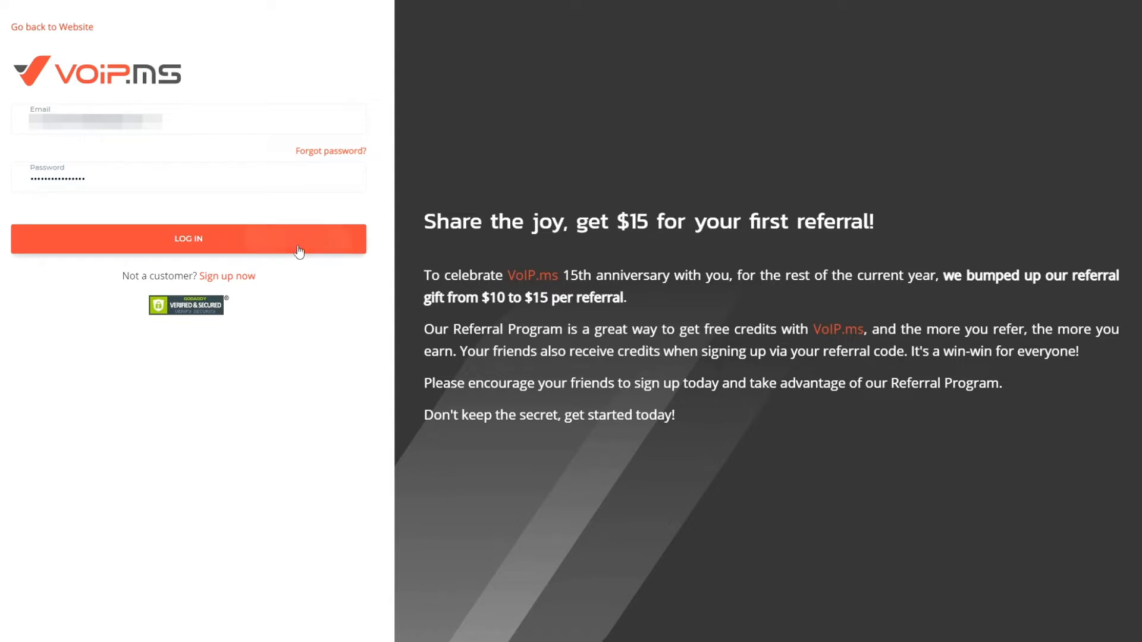
- Log in to the VoIP.ms Customer Portal with the account email and password
{"action": "left_click", "coordinate": [187, 239]}
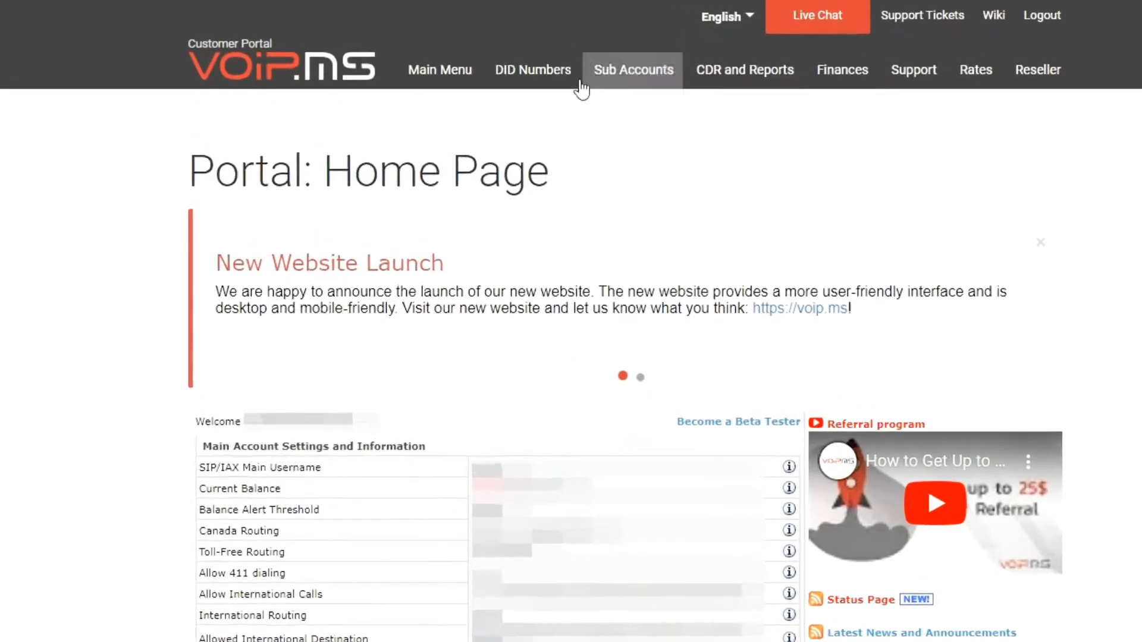
- Go to DID Numbers > Phone Book and view the entries table with John Smith
{"action": "left_click", "coordinate": [533, 69]}
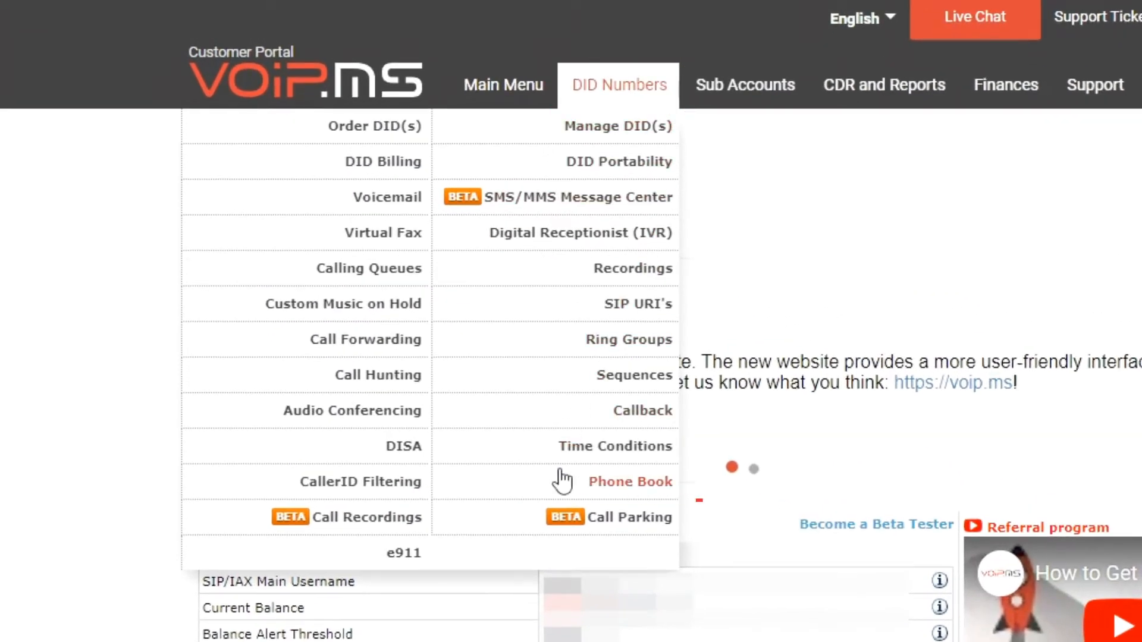
{"action": "left_click", "coordinate": [629, 482]}
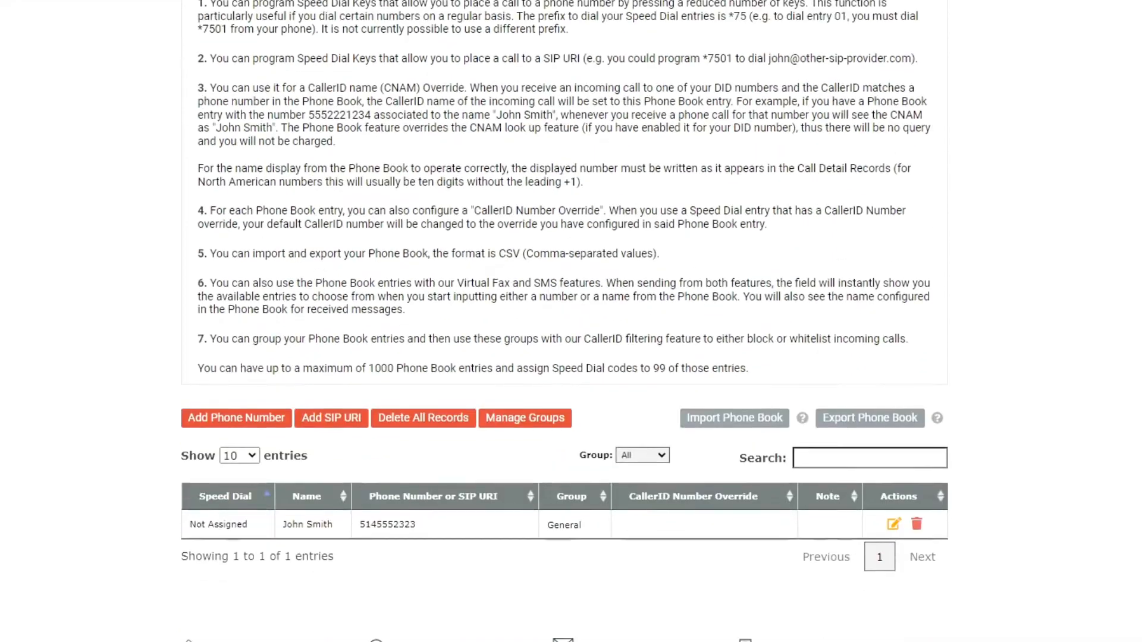
{"action": "scroll", "scroll_direction": "down", "scroll_amount": 3}
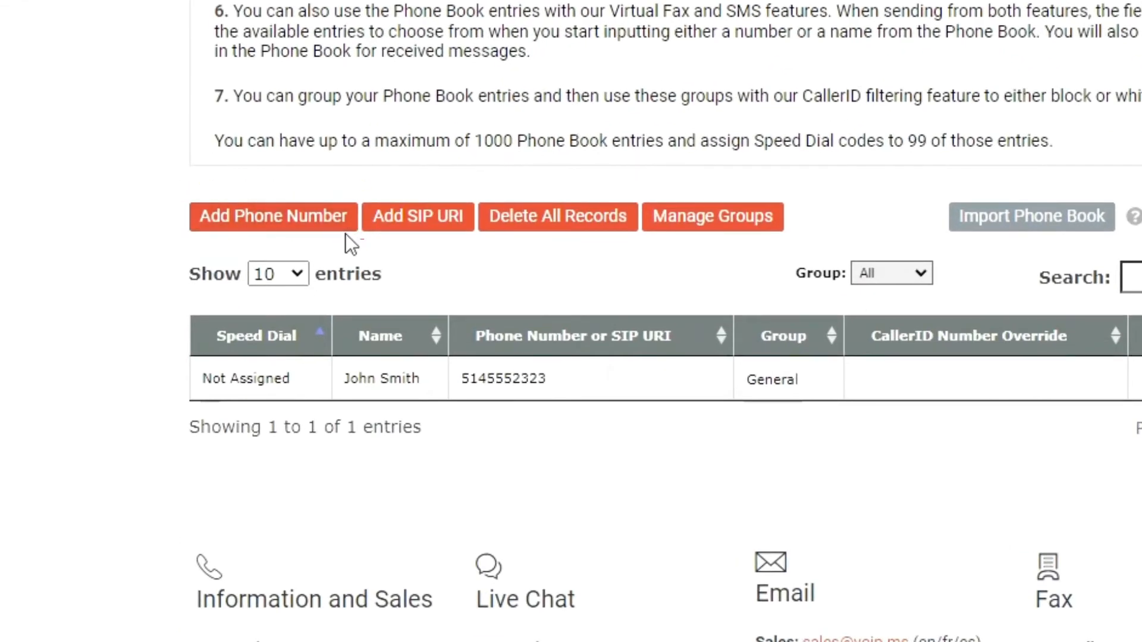
{"action": "left_click", "coordinate": [271, 215]}
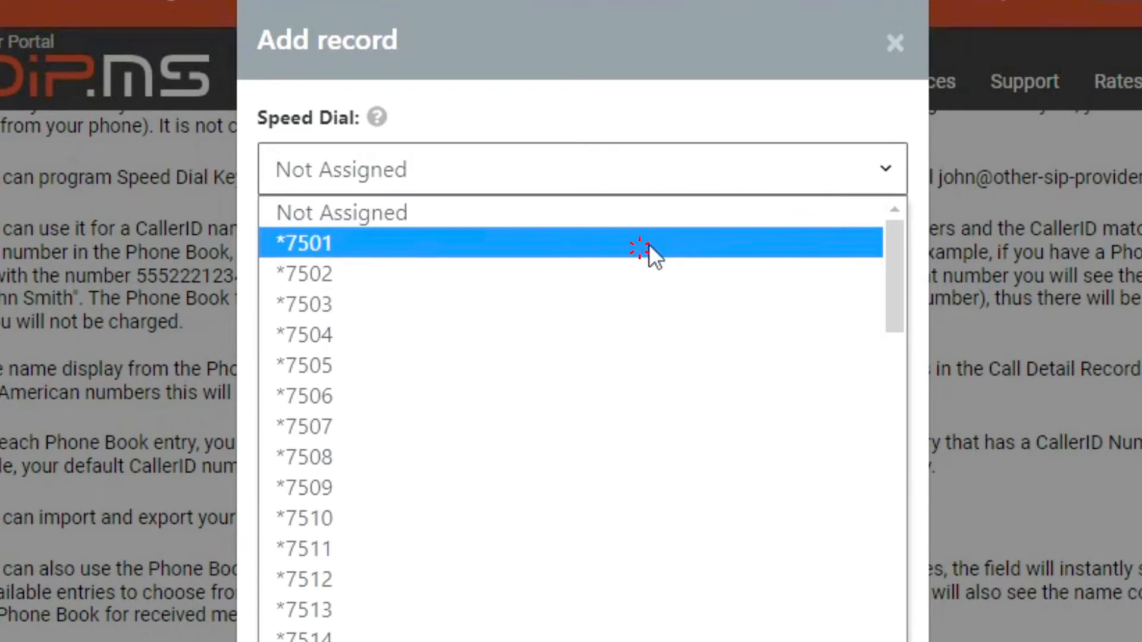
{"action": "left_click", "coordinate": [303, 242]}
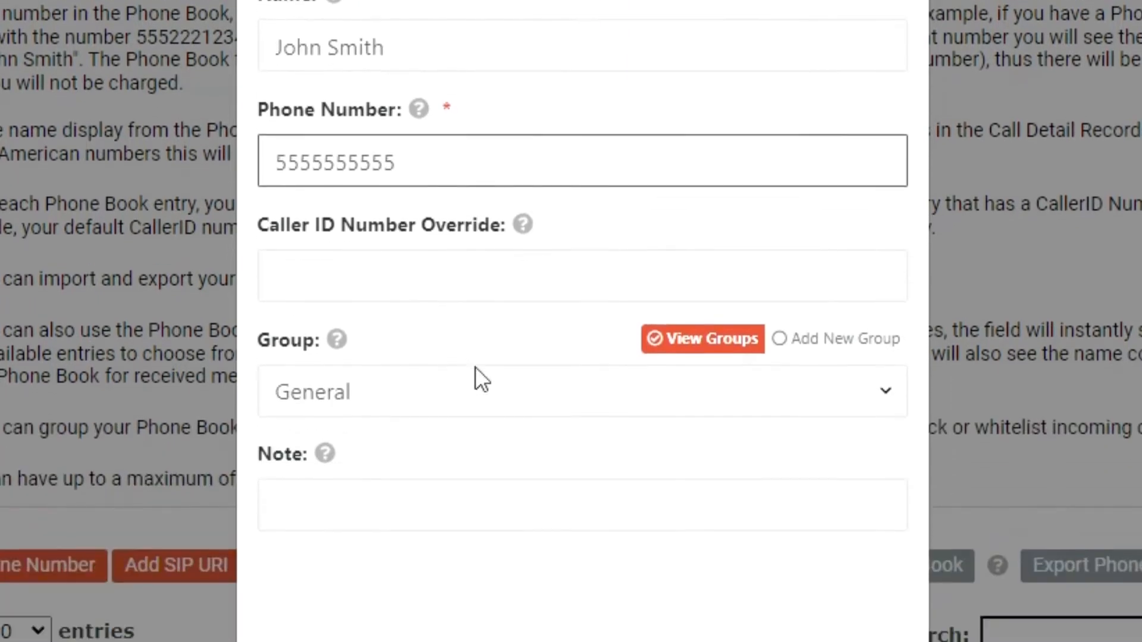
{"action": "scroll", "scroll_direction": "down", "scroll_amount": 3}
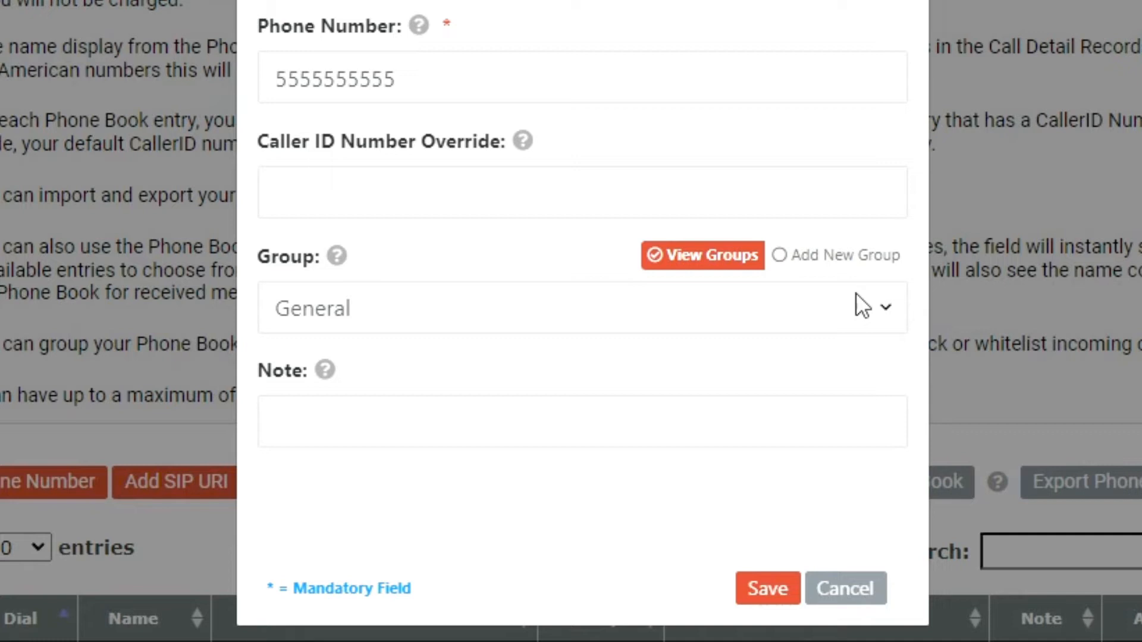
{"action": "mouse_move", "coordinate": [841, 266]}
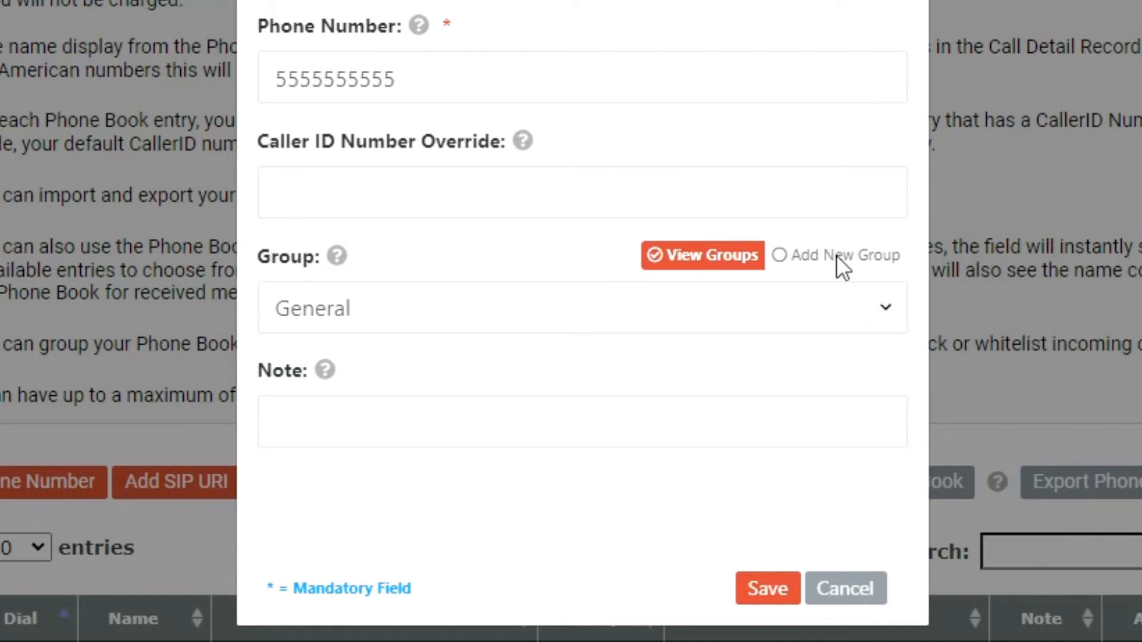
- Choose Add New Group and name the group Family, then submit the record
{"action": "left_click", "coordinate": [835, 255]}
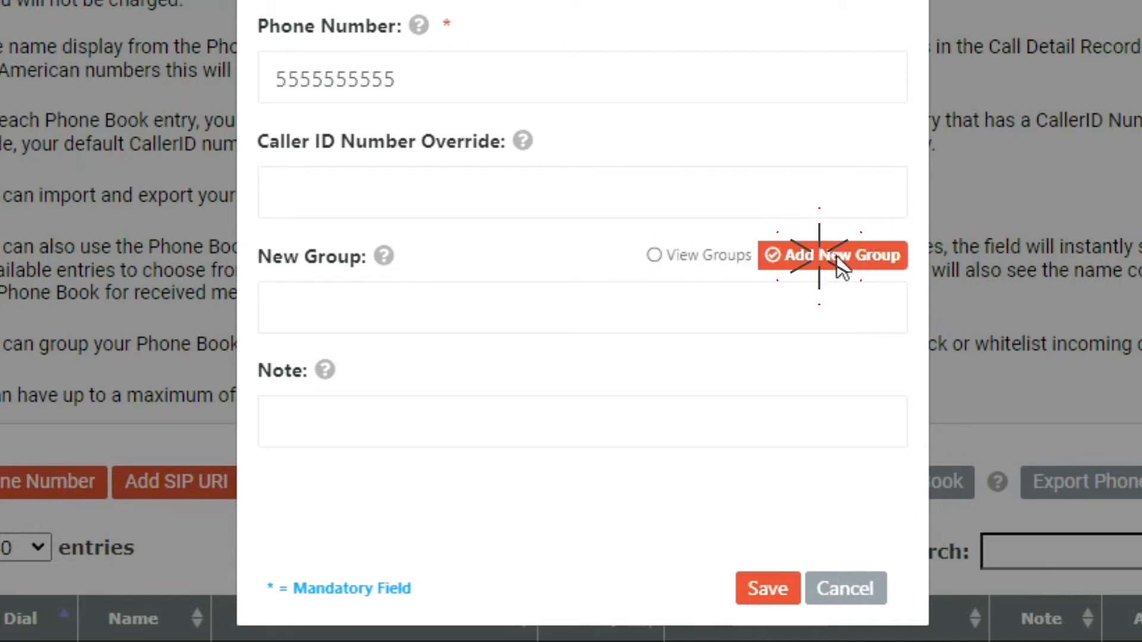
{"action": "type", "text": "Family"}
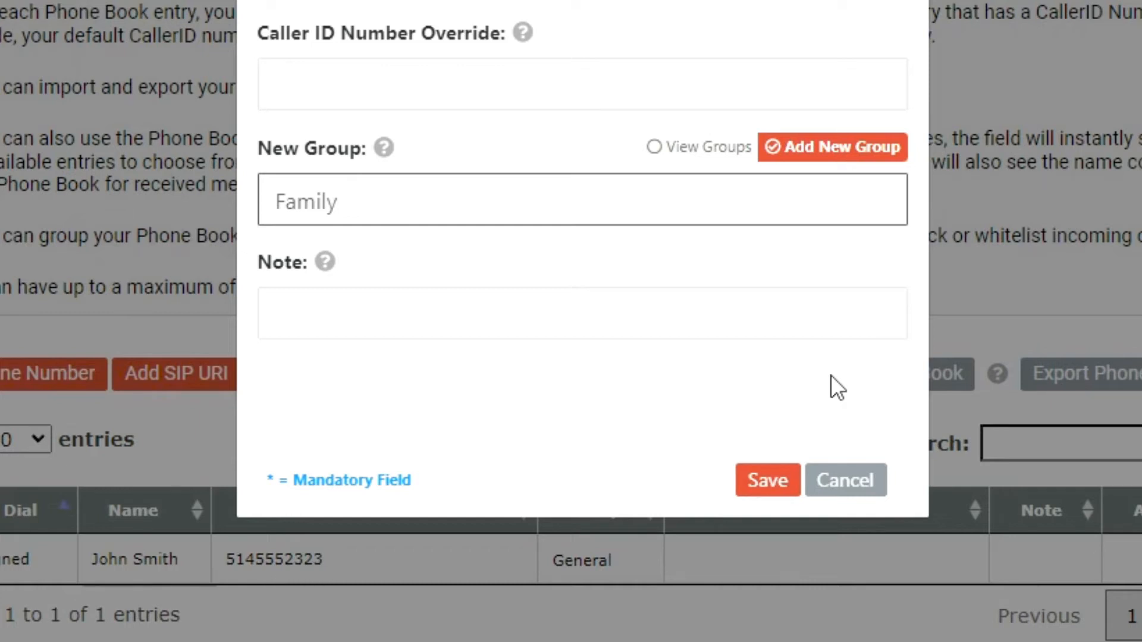
{"action": "mouse_move", "coordinate": [790, 459]}
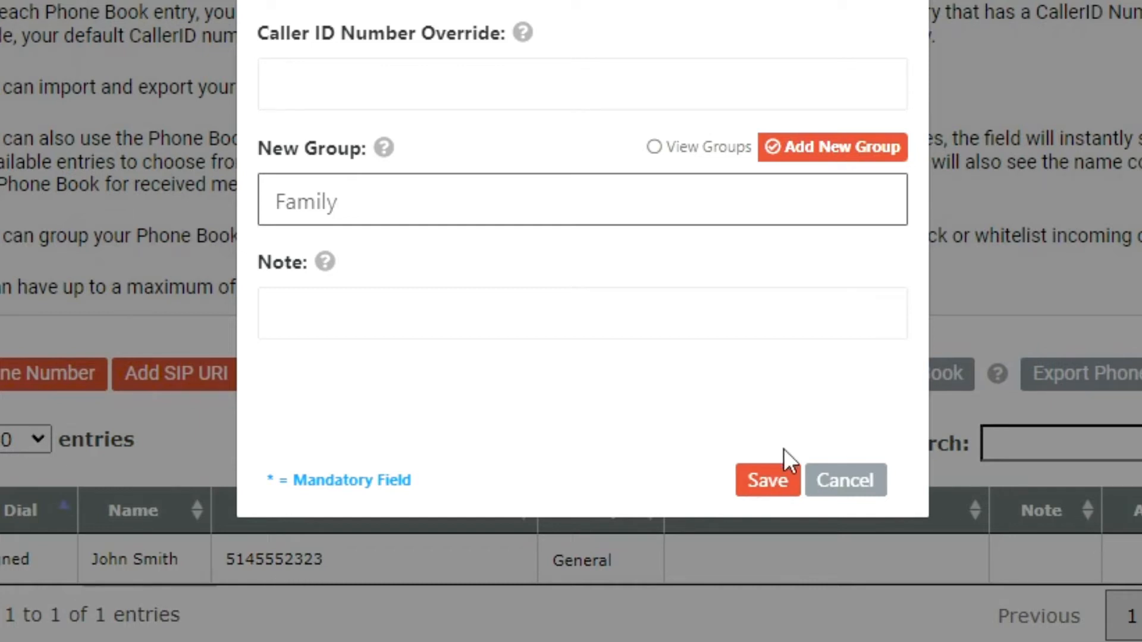
{"action": "left_click", "coordinate": [767, 479]}
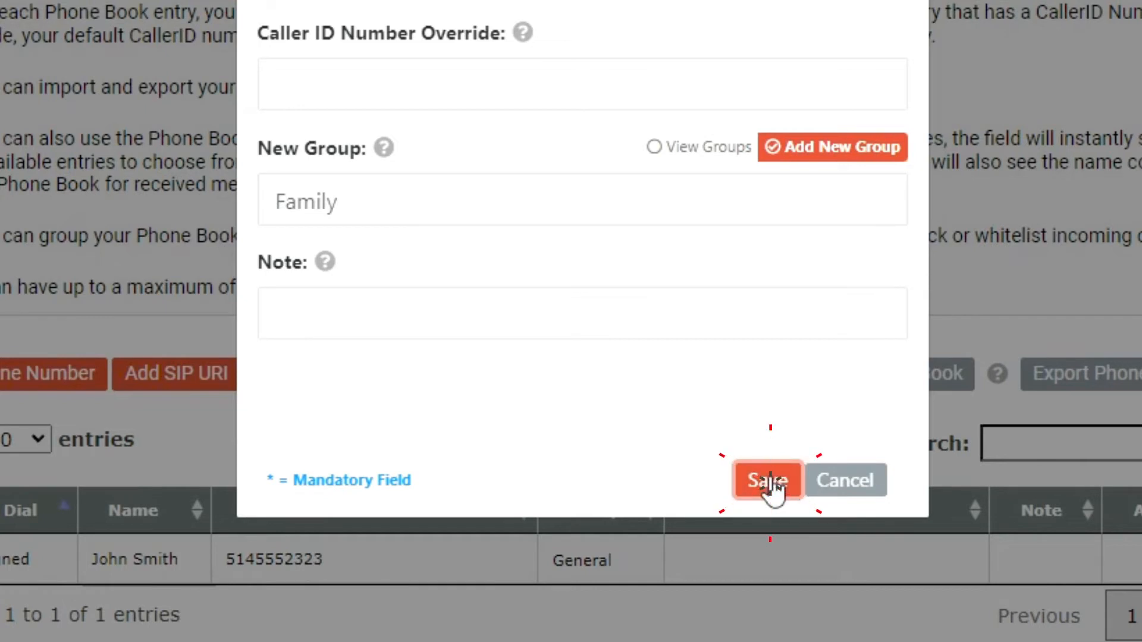
- Save the John Smith record, then view the Add SIP URI form and cancel it
{"action": "left_click", "coordinate": [768, 479]}
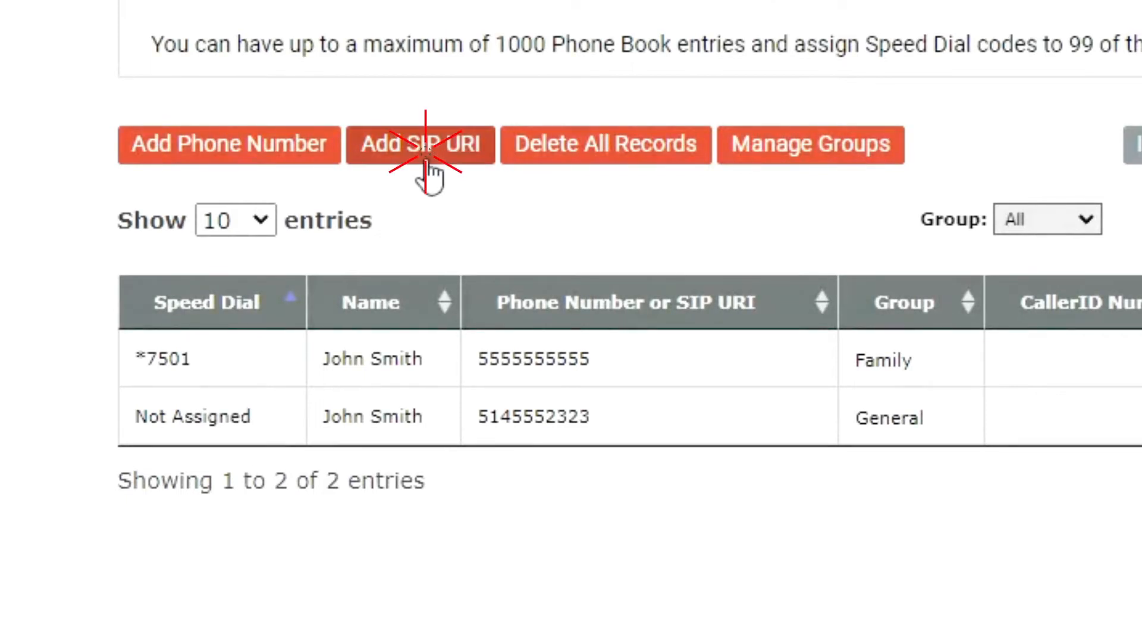
{"action": "left_click", "coordinate": [419, 144]}
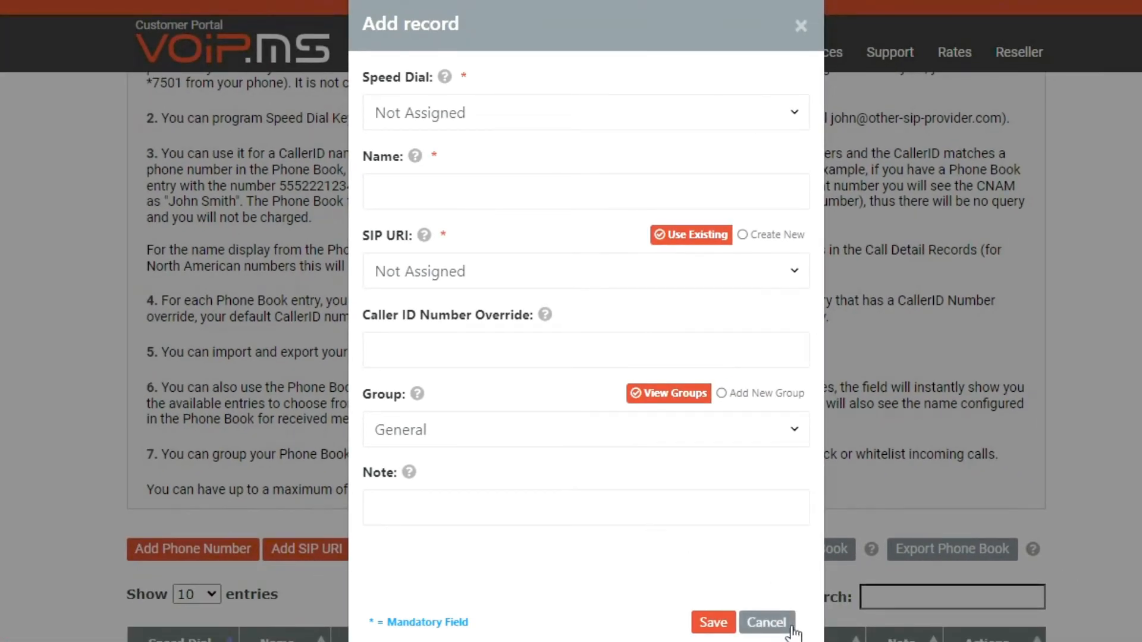
{"action": "left_click", "coordinate": [765, 622]}
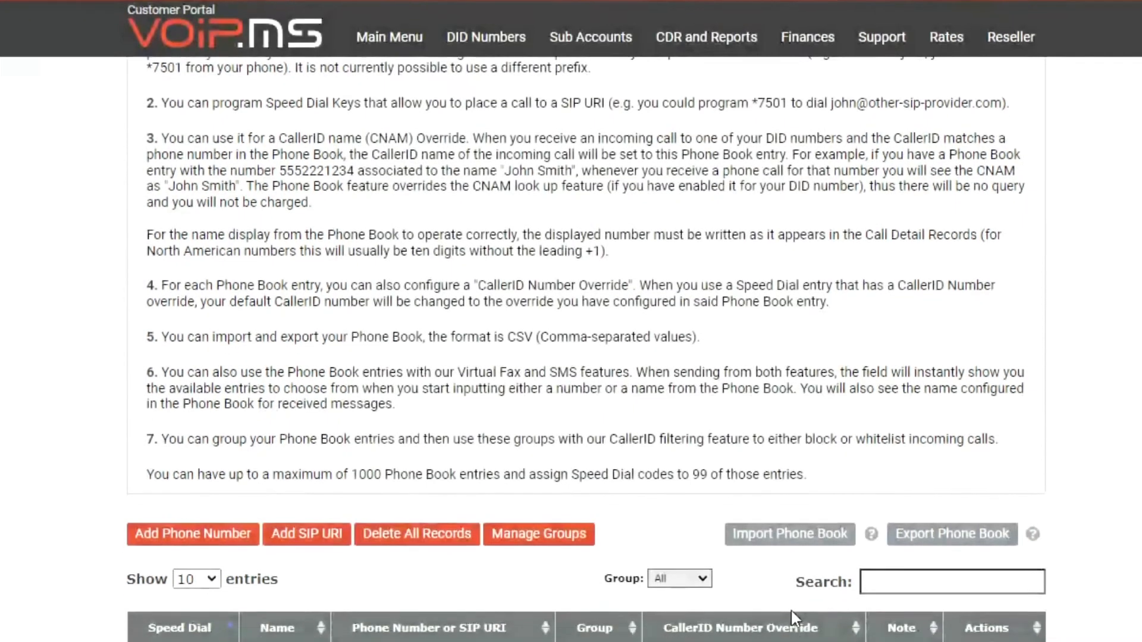
{"action": "scroll", "scroll_direction": "down", "scroll_amount": 3}
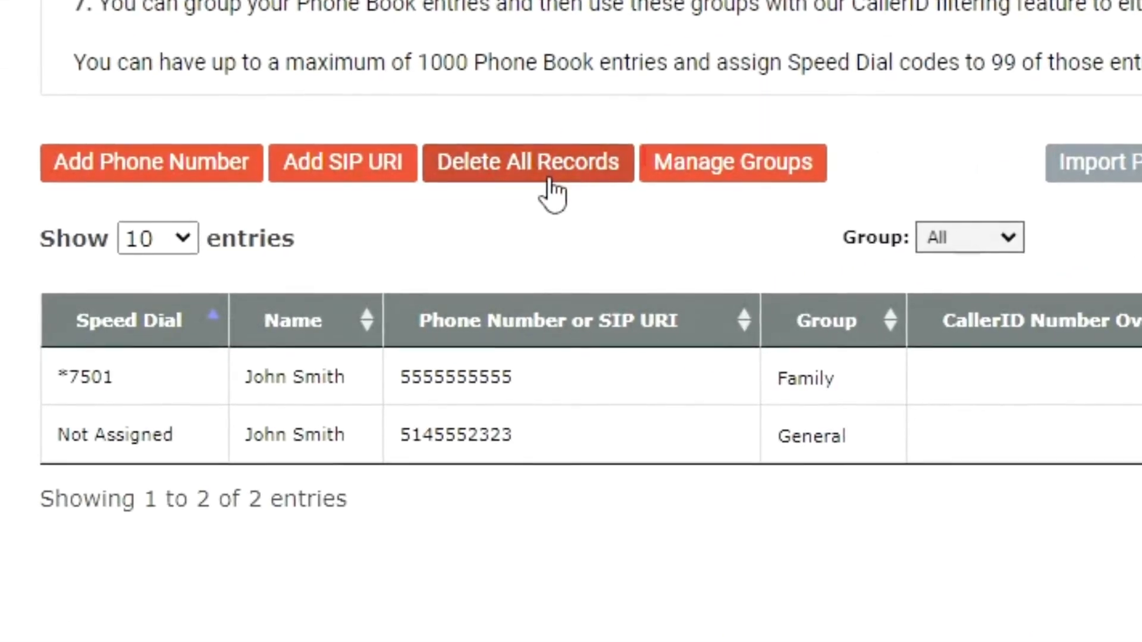
{"action": "left_click", "coordinate": [527, 162]}
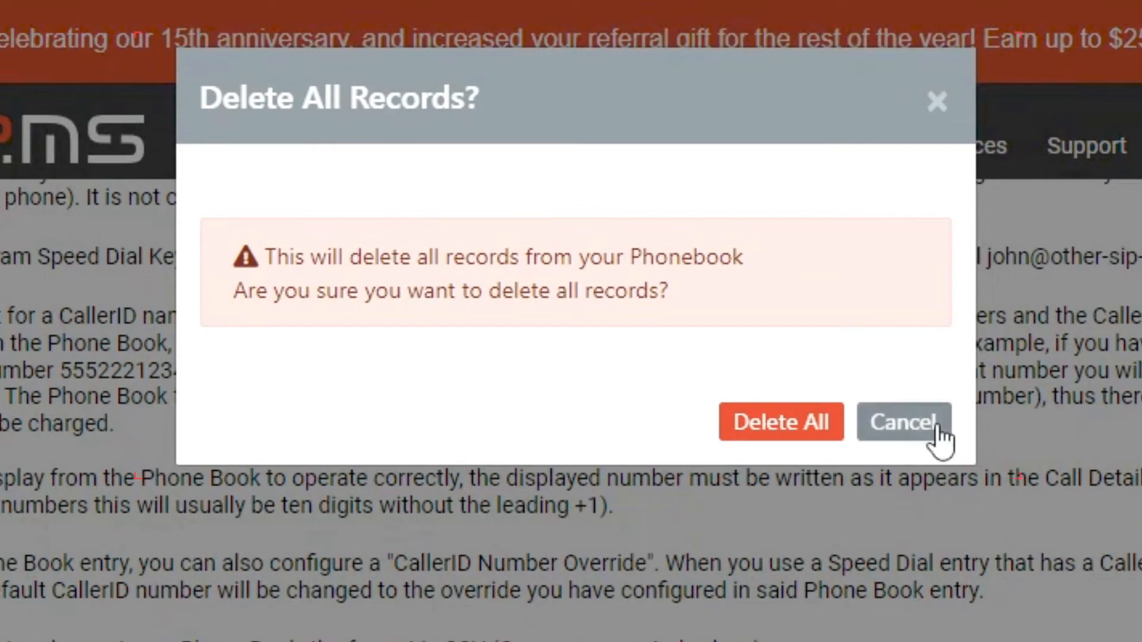
{"action": "left_click", "coordinate": [903, 422]}
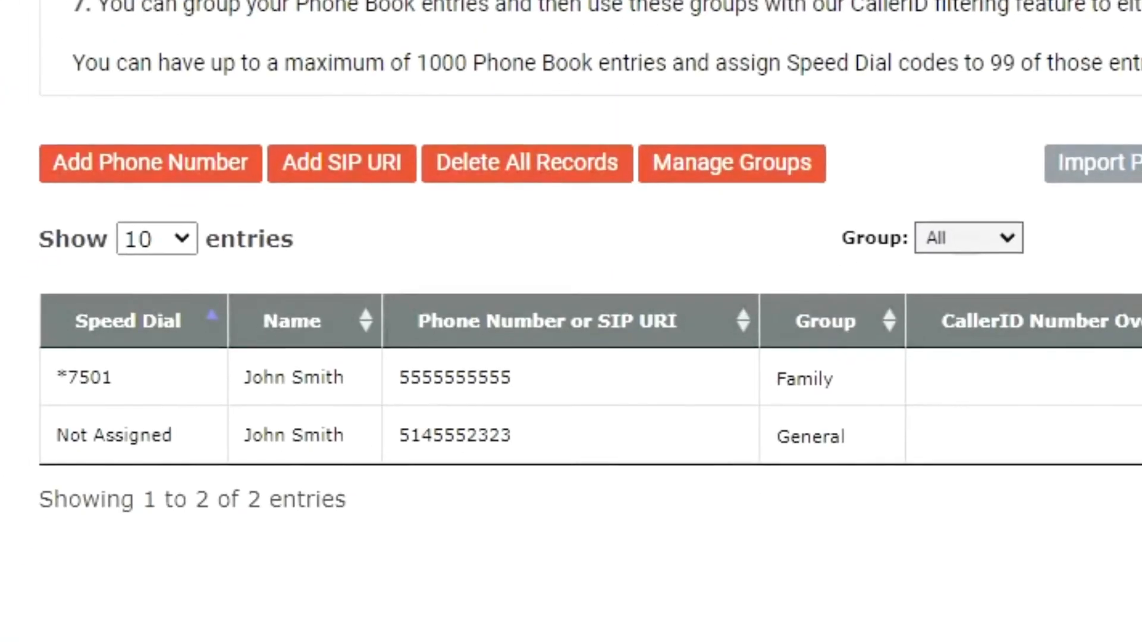
{"action": "scroll", "scroll_direction": "down", "scroll_amount": 3}
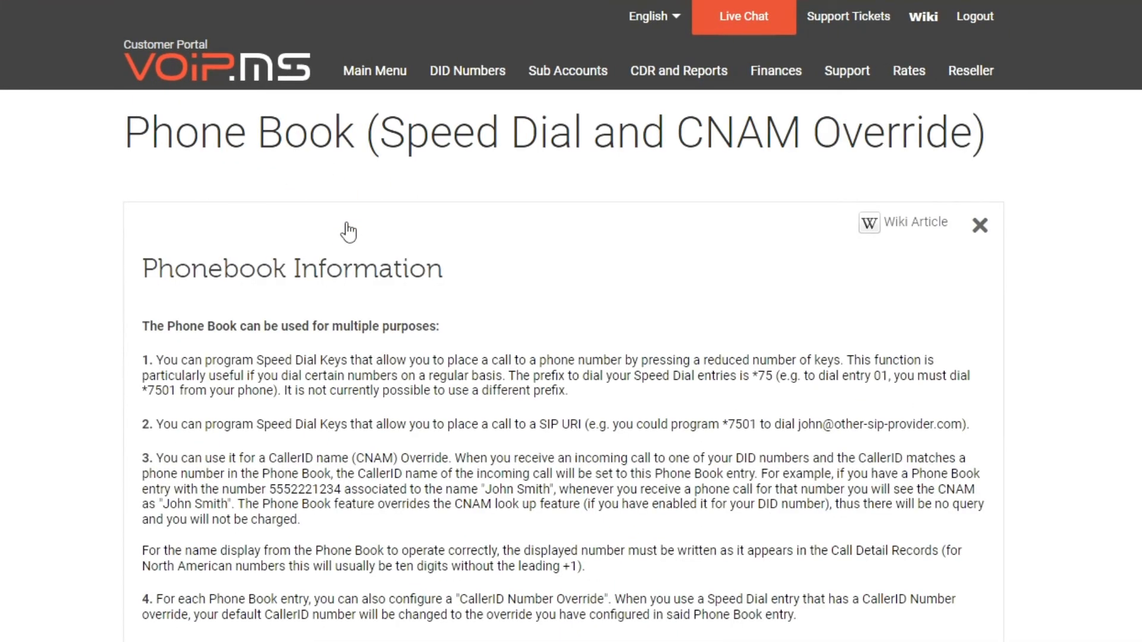
- Export the phone book as a CSV and view the downloaded Phonebook file in Excel
{"action": "left_click", "coordinate": [979, 224]}
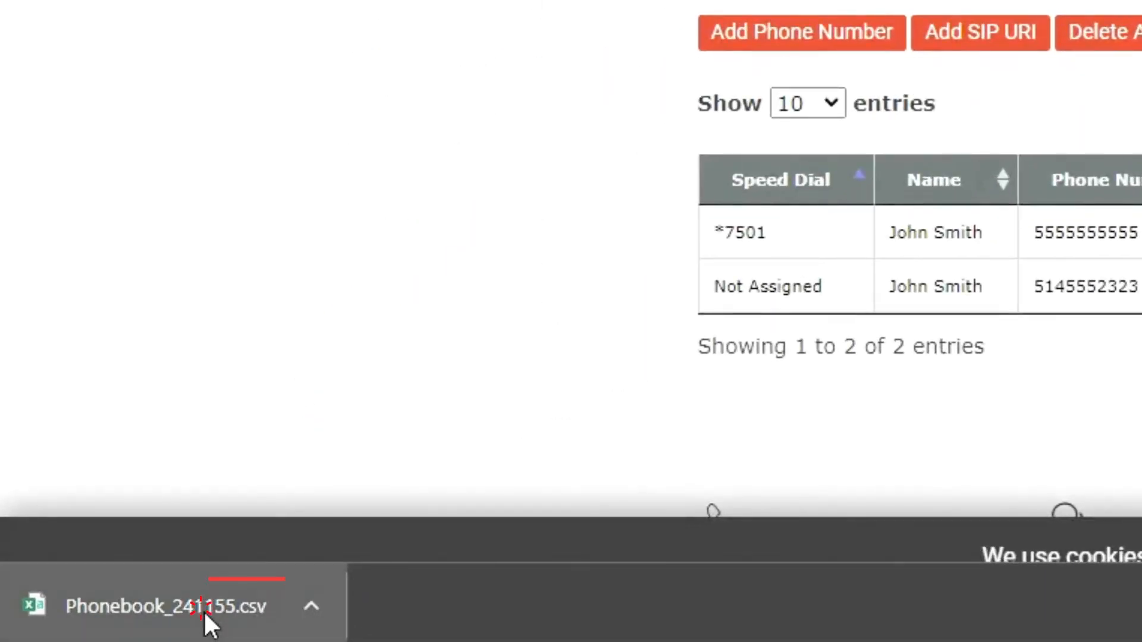
{"action": "left_click", "coordinate": [165, 607]}
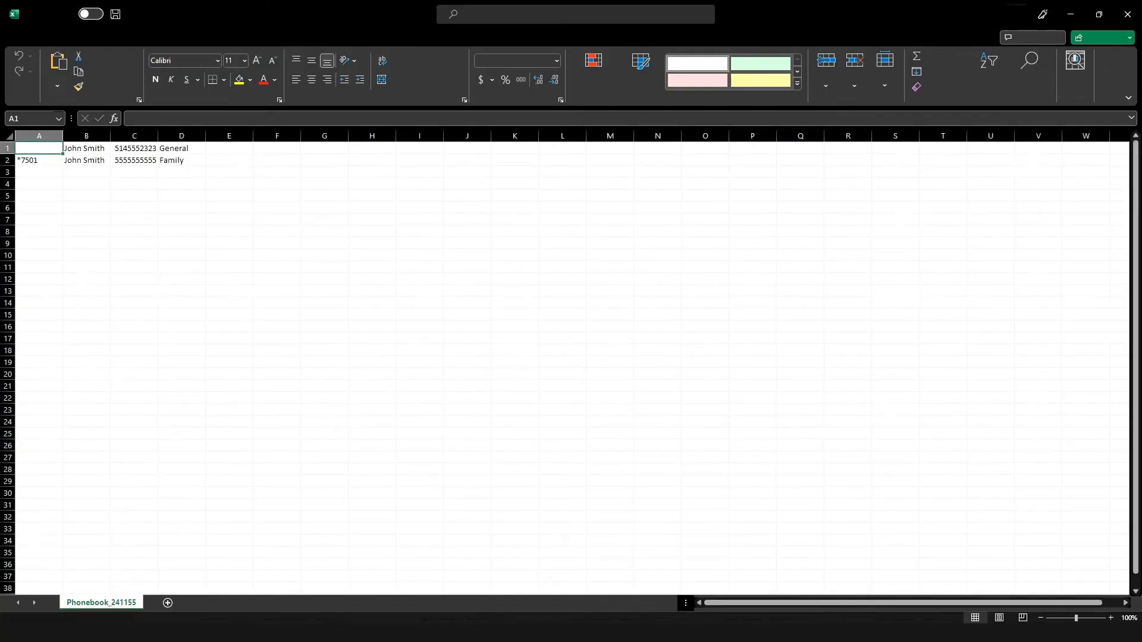